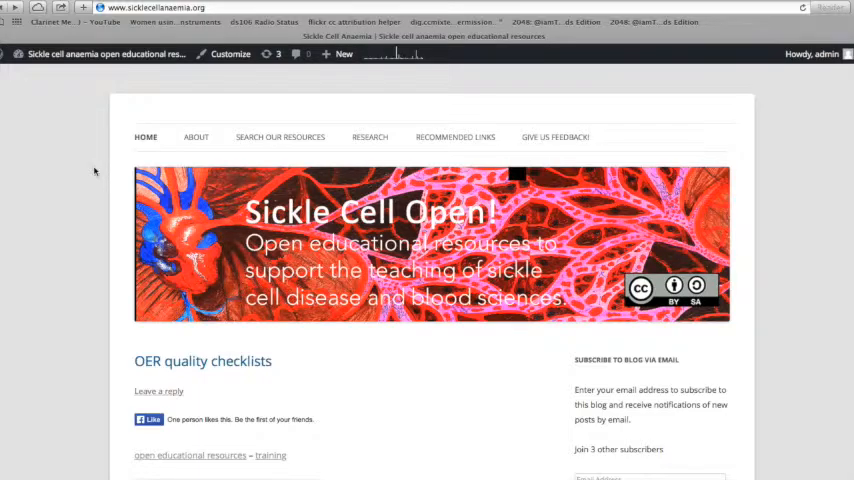
mouse_move(300, 140)
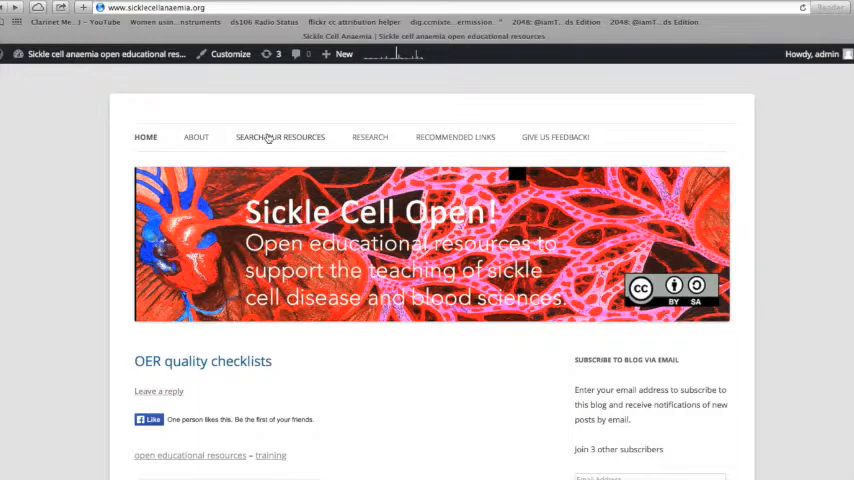
mouse_move(268, 140)
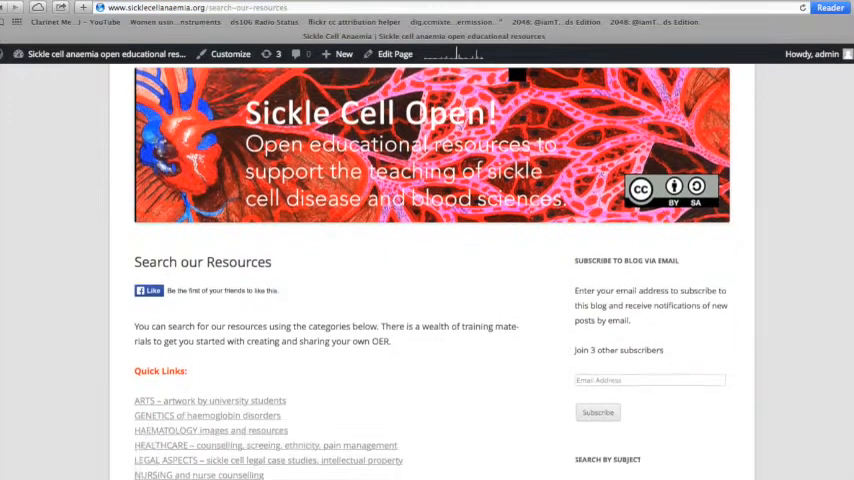
scroll("down", 3)
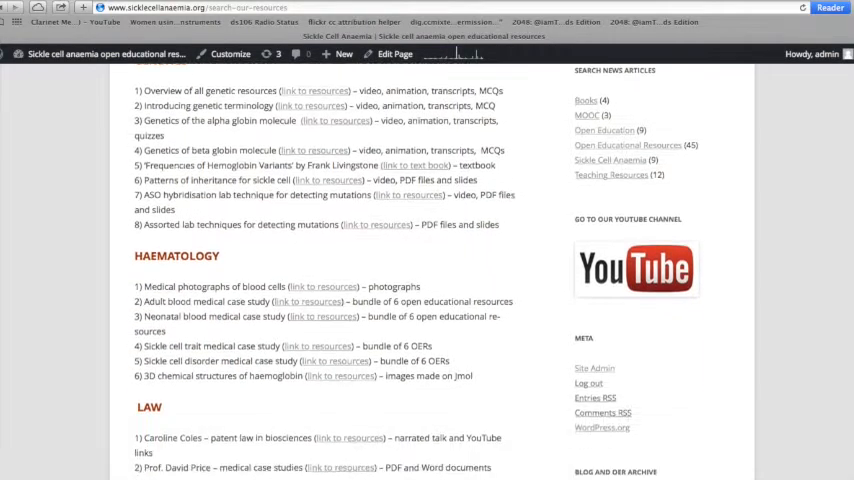
scroll("down", 3)
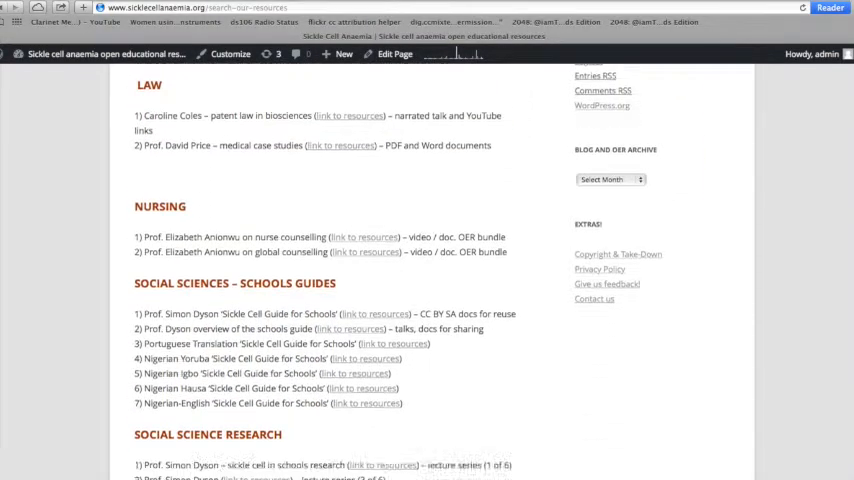
scroll("down", 3)
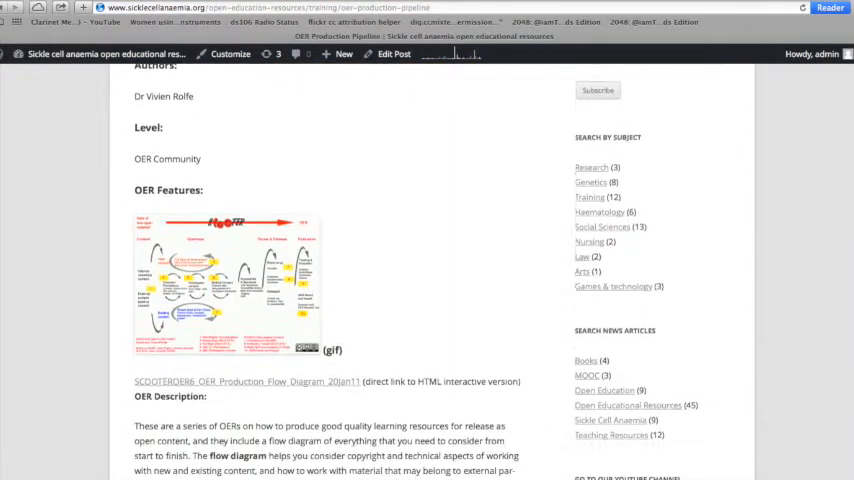
scroll("down", 3)
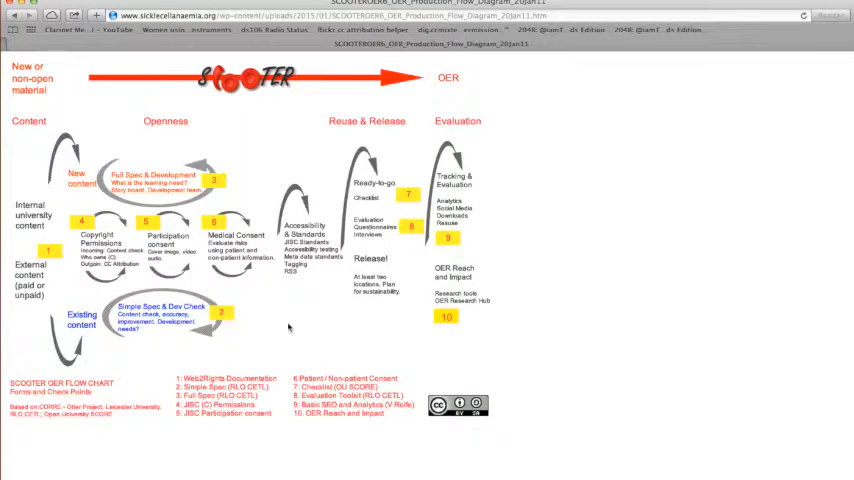
mouse_move(284, 324)
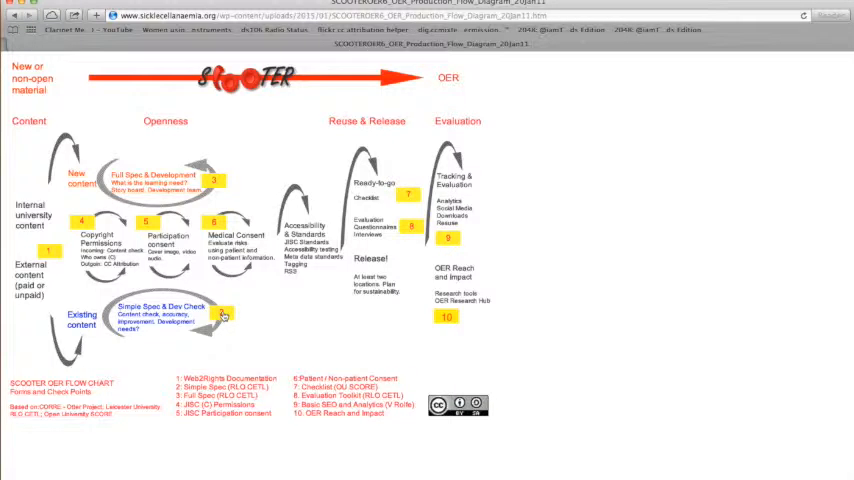
mouse_move(224, 316)
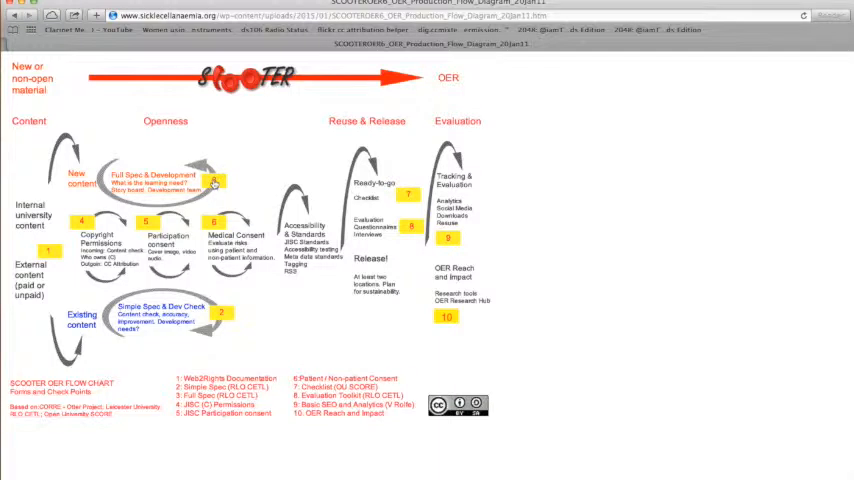
mouse_move(216, 180)
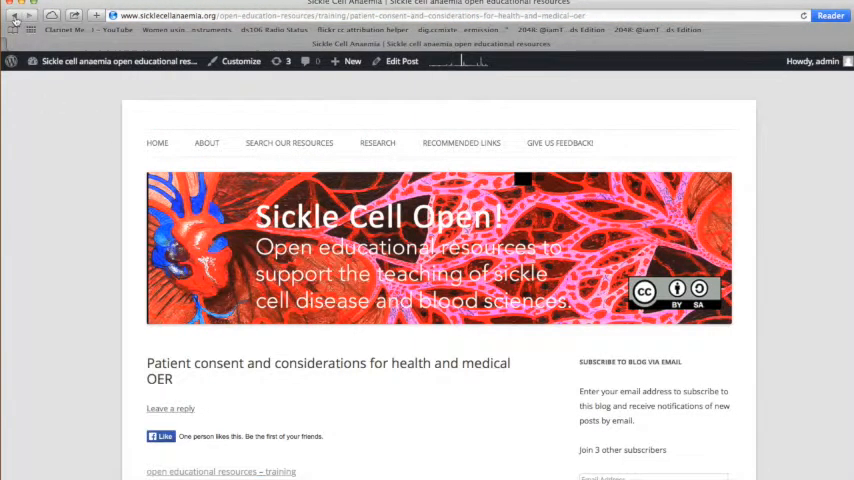
mouse_move(14, 18)
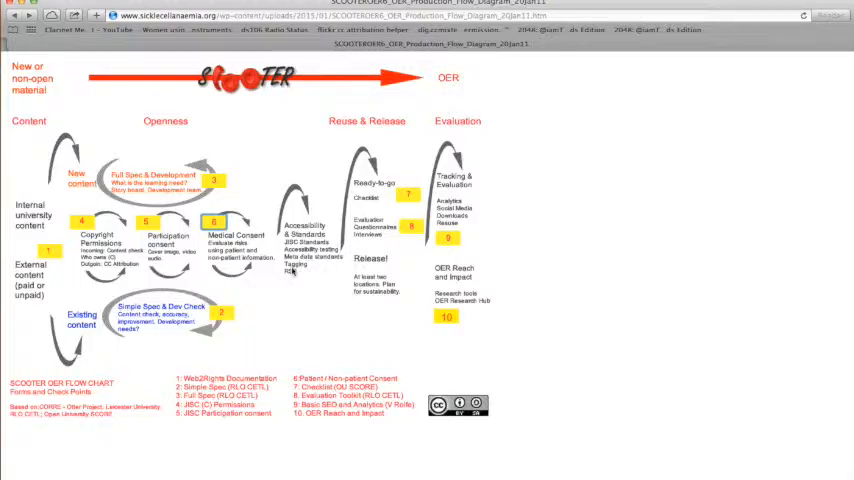
mouse_move(292, 278)
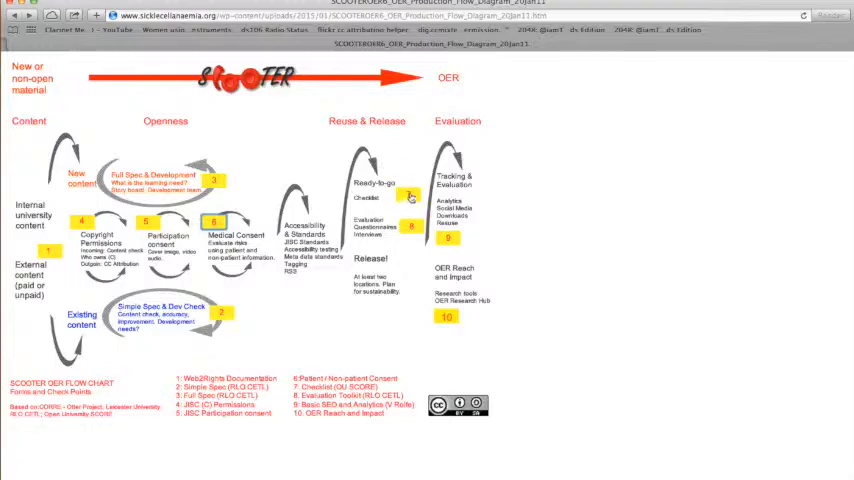
mouse_move(412, 196)
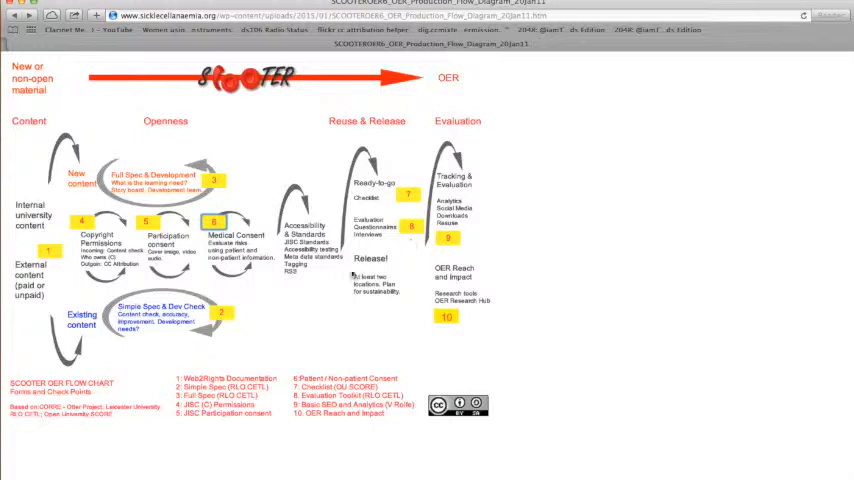
mouse_move(408, 262)
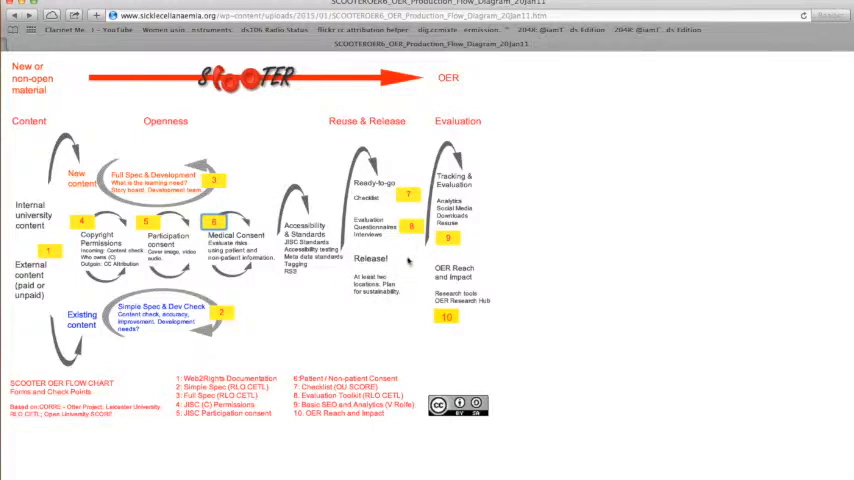